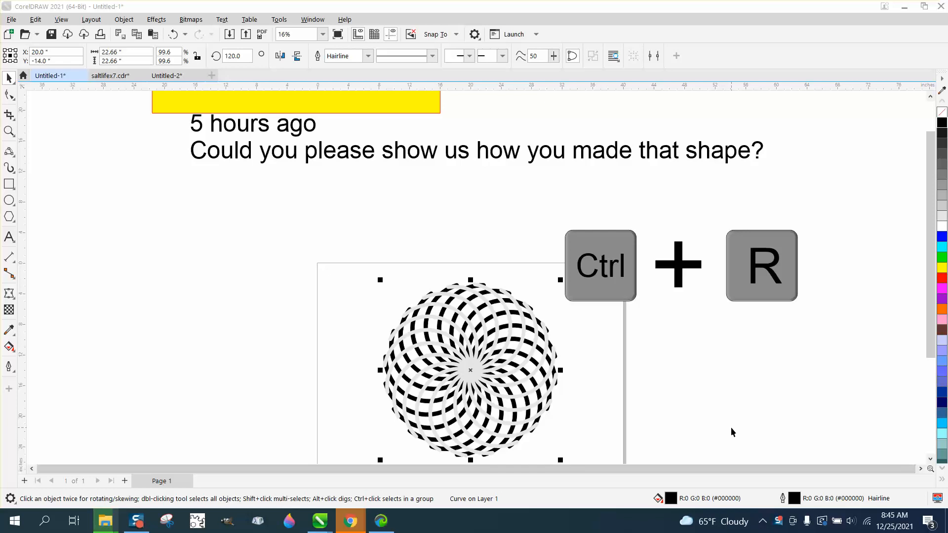
{"action": "mouse_move", "coordinate": [530, 366]}
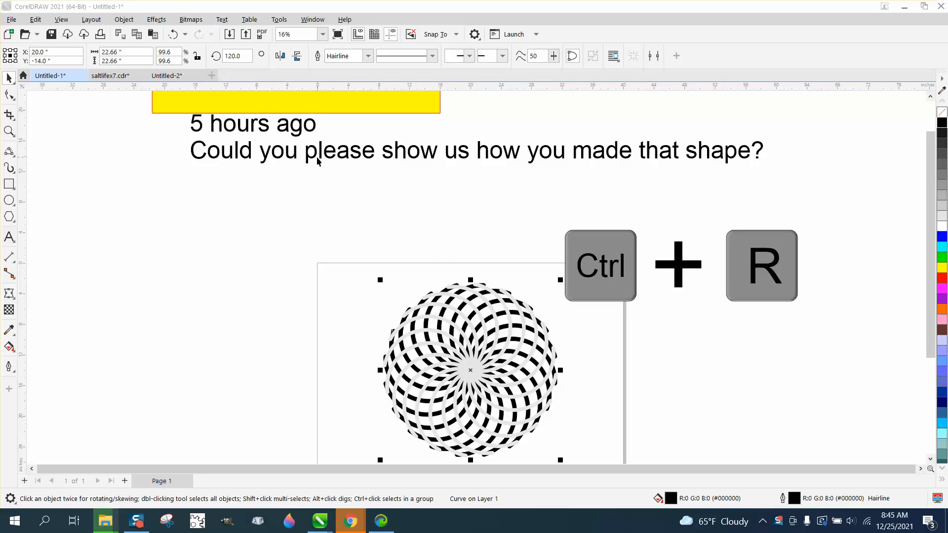
{"action": "mouse_move", "coordinate": [395, 189]}
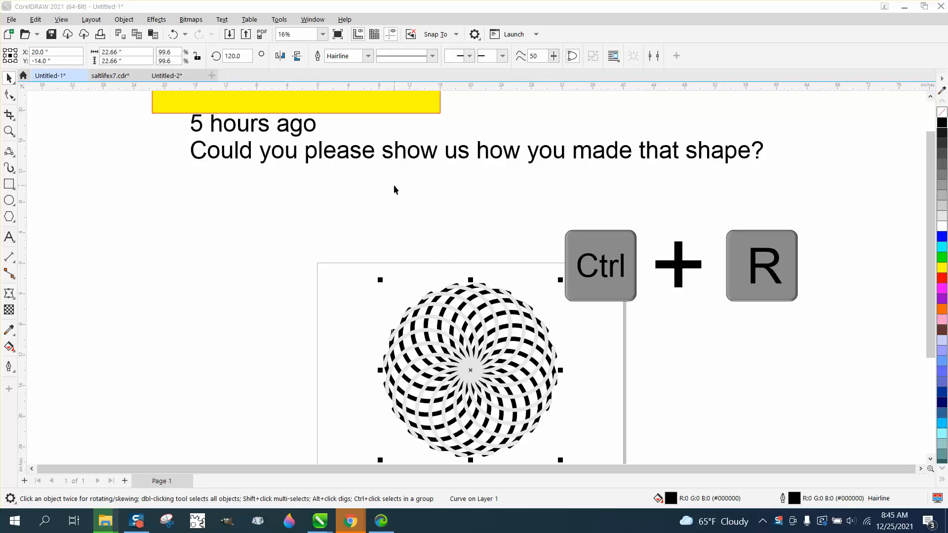
- Zoom out to the whole page and move the dashed pattern off to the right
{"action": "left_click", "coordinate": [10, 132]}
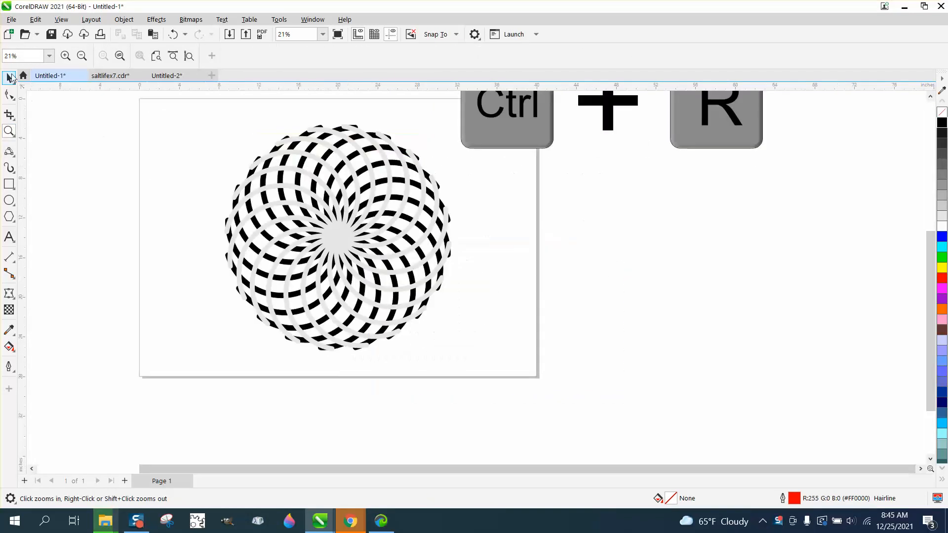
{"action": "left_click", "coordinate": [337, 236]}
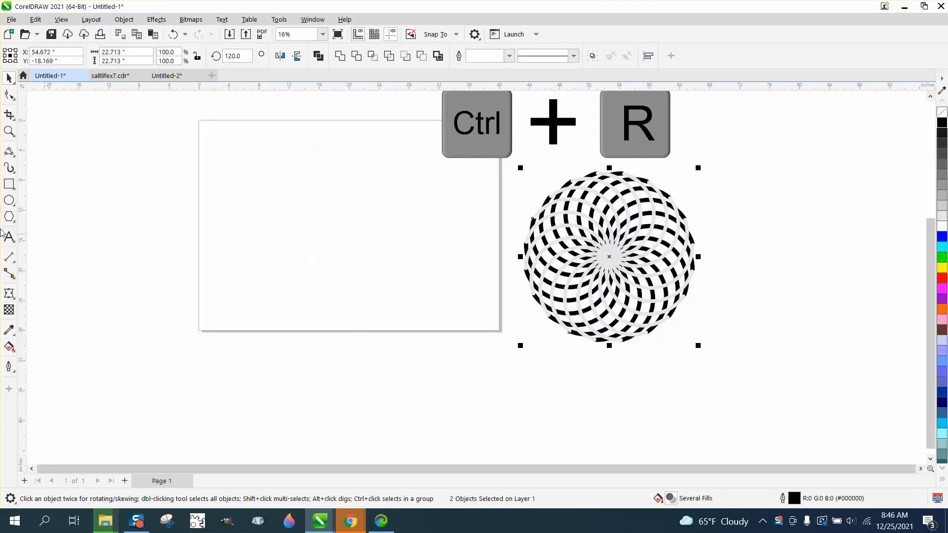
{"action": "mouse_move", "coordinate": [9, 168]}
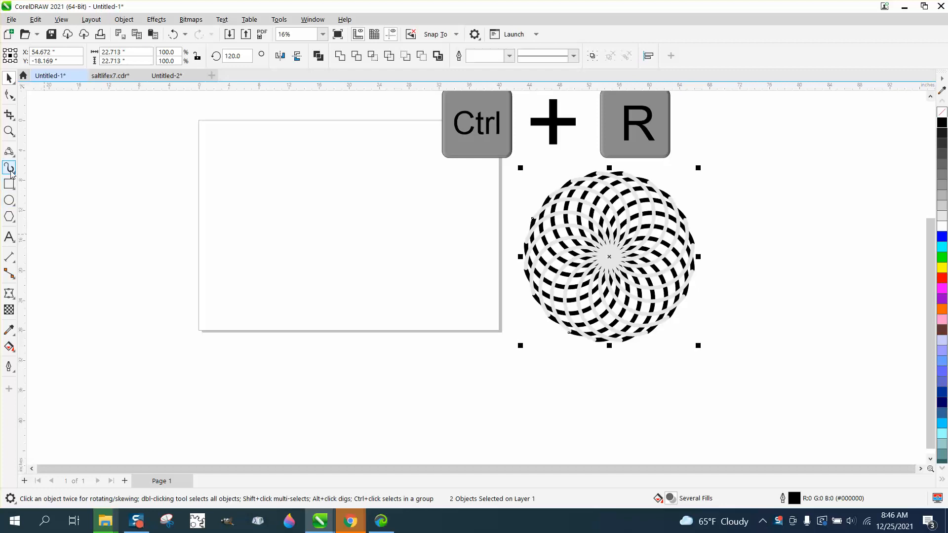
- Draw an upward-curving arc with the 2-Point Curve tool
{"action": "left_click", "coordinate": [9, 153]}
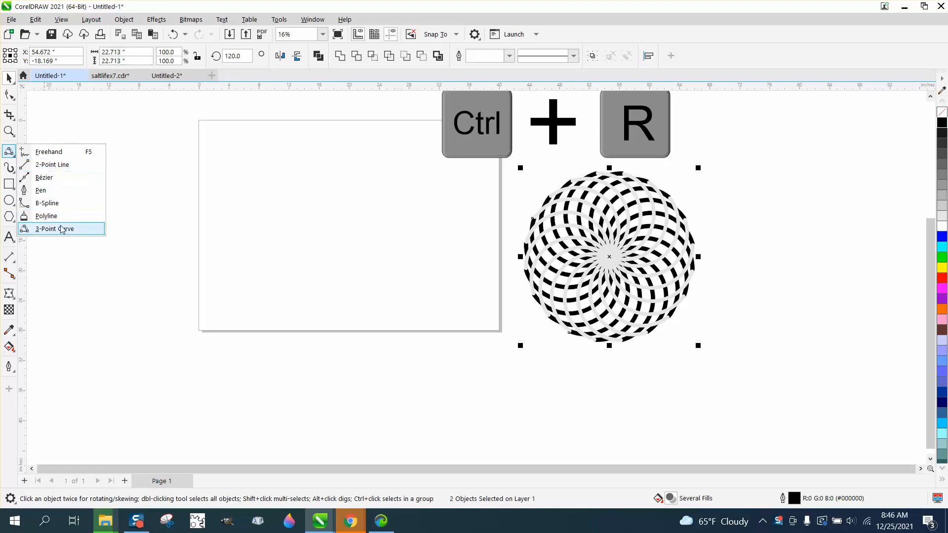
{"action": "left_click", "coordinate": [54, 228]}
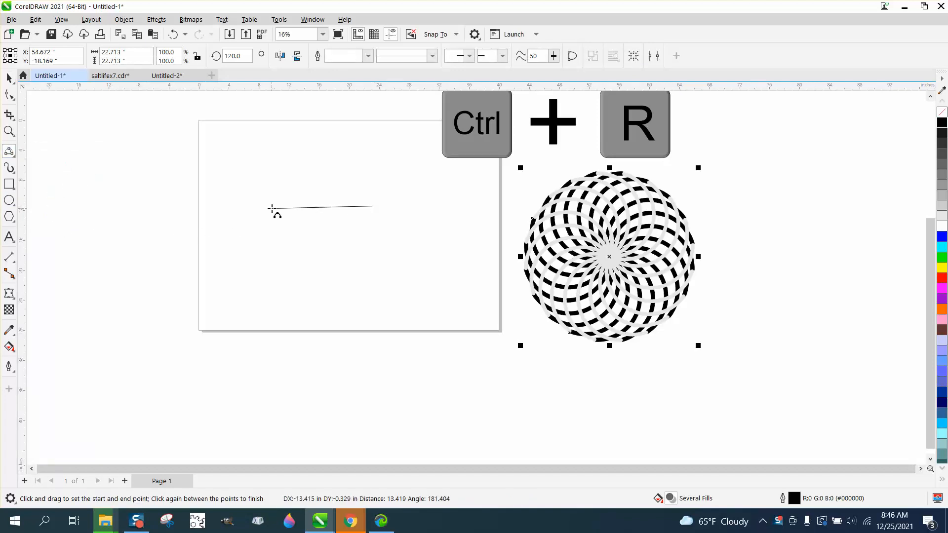
{"action": "mouse_move", "coordinate": [279, 201]}
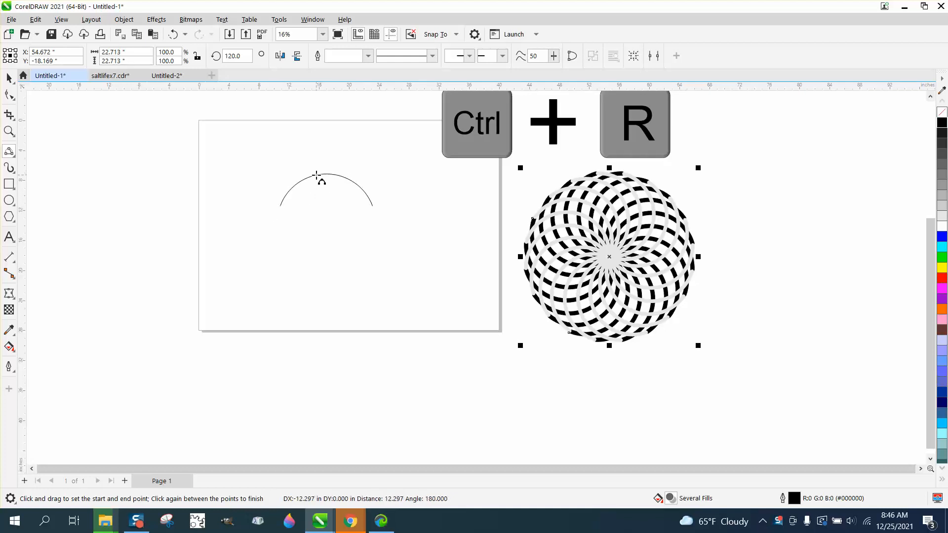
{"action": "left_click", "coordinate": [327, 188]}
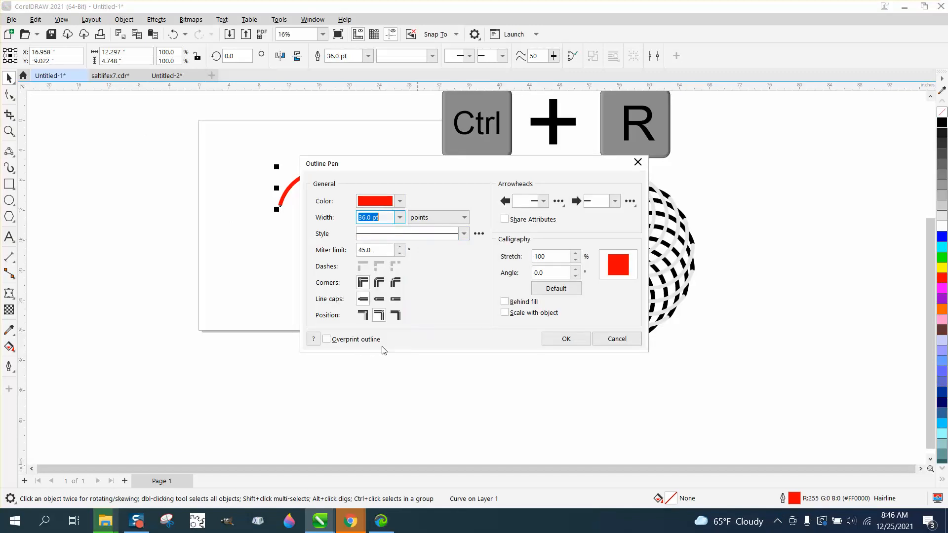
- Give the arc a red 36 pt outline with round line caps, then deselect it
{"action": "left_click", "coordinate": [379, 298]}
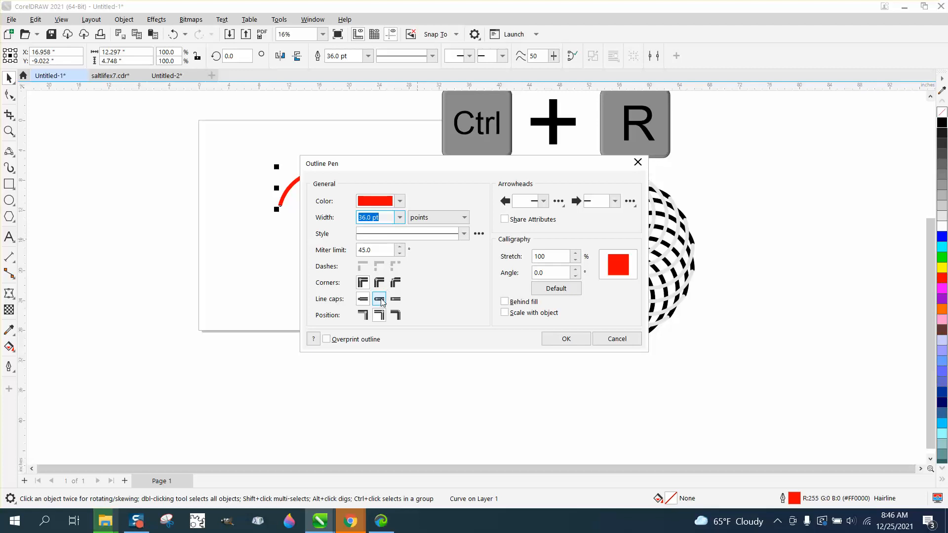
{"action": "left_click", "coordinate": [565, 338]}
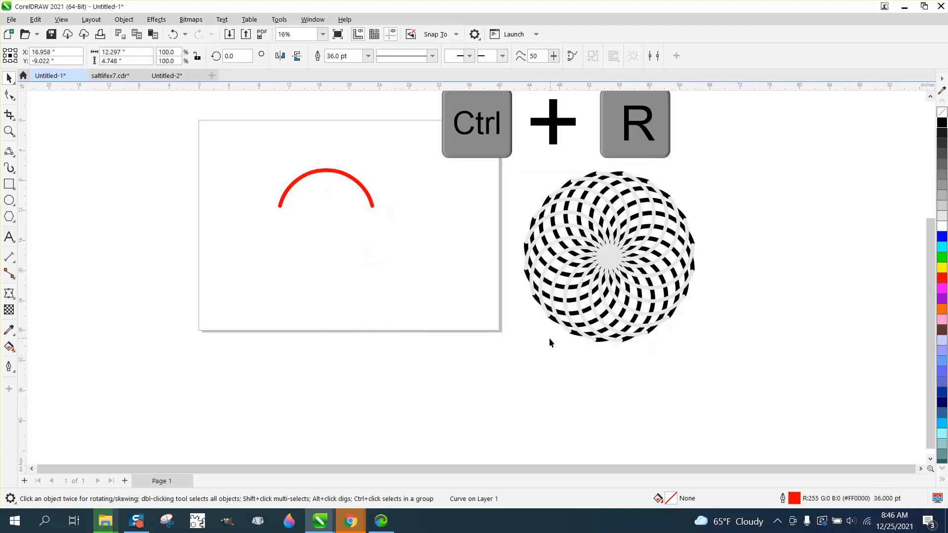
{"action": "left_click", "coordinate": [9, 132]}
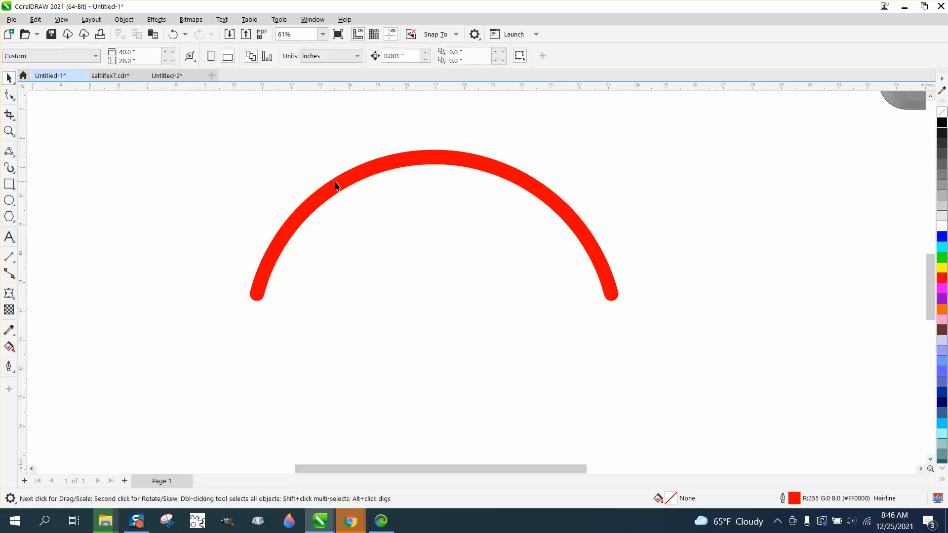
- Convert the red arc's outline into a closed object (Ctrl+Shift+Q)
{"action": "left_click", "coordinate": [124, 19]}
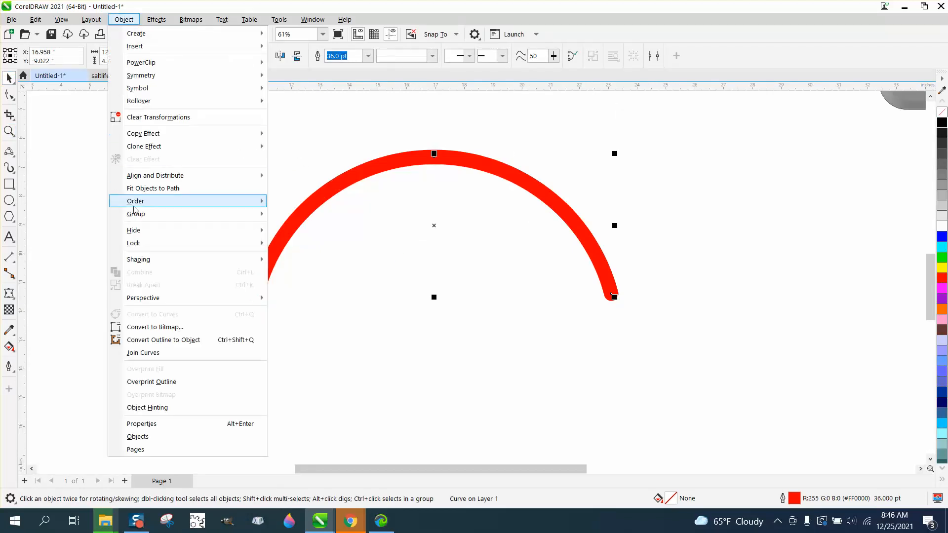
{"action": "mouse_move", "coordinate": [172, 339]}
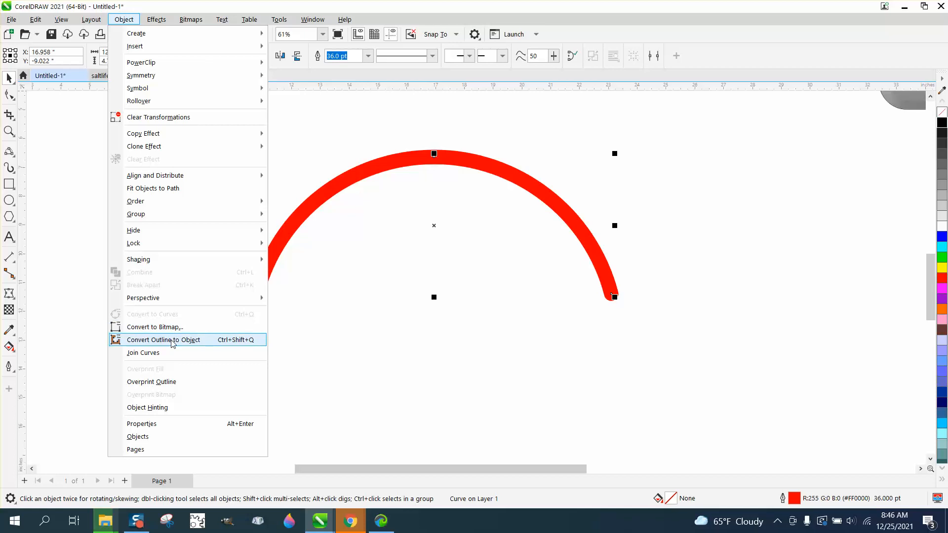
{"action": "left_click", "coordinate": [163, 338]}
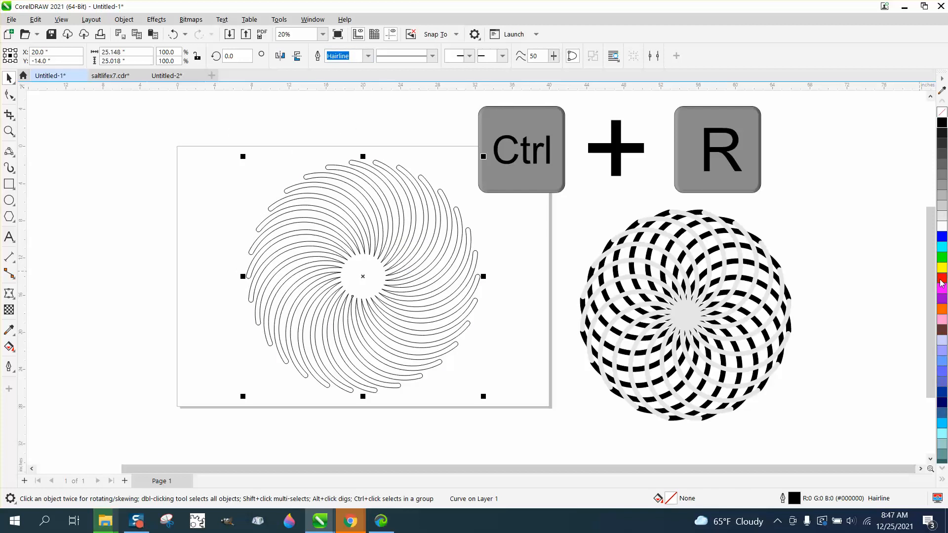
- Fill the pinwheel red, then change the fill to solid green
{"action": "left_click", "coordinate": [941, 278]}
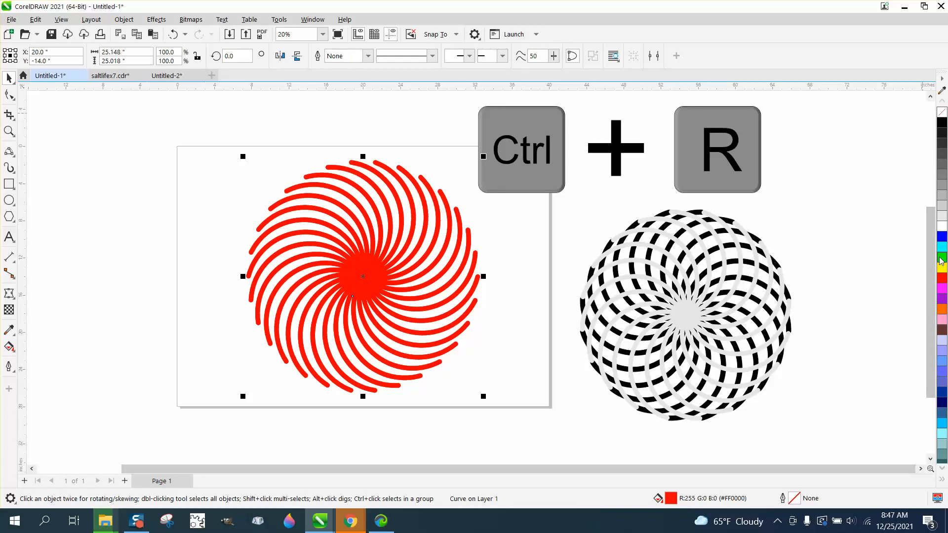
{"action": "left_click", "coordinate": [941, 256]}
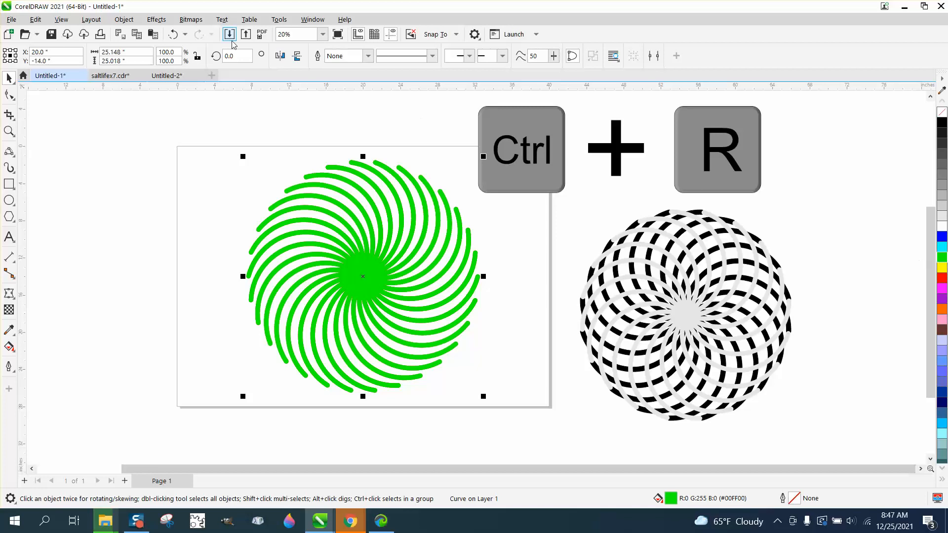